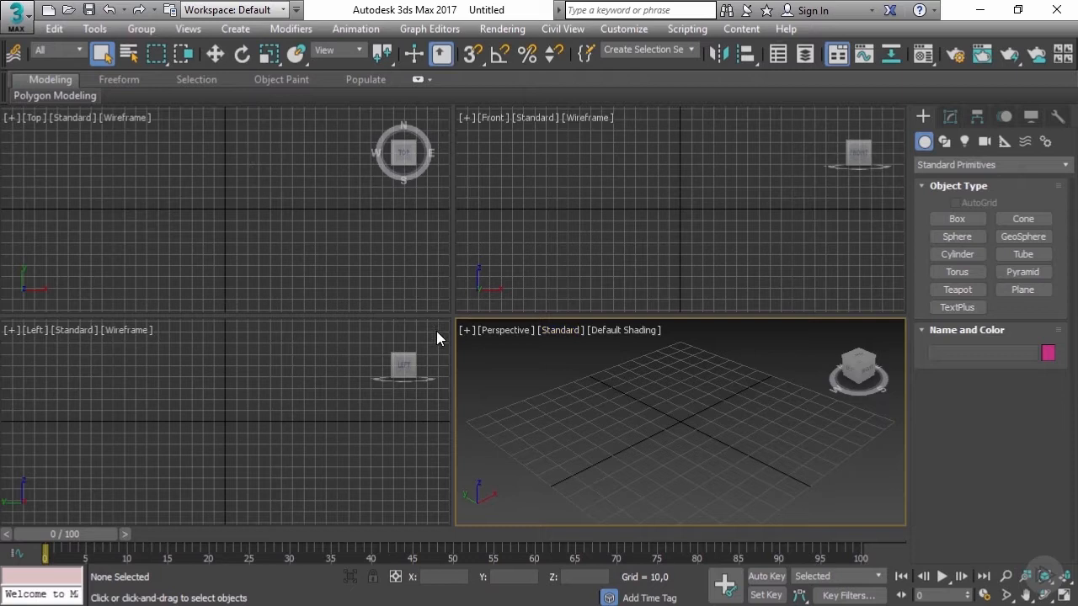
{"action": "mouse_move", "coordinate": [121, 165]}
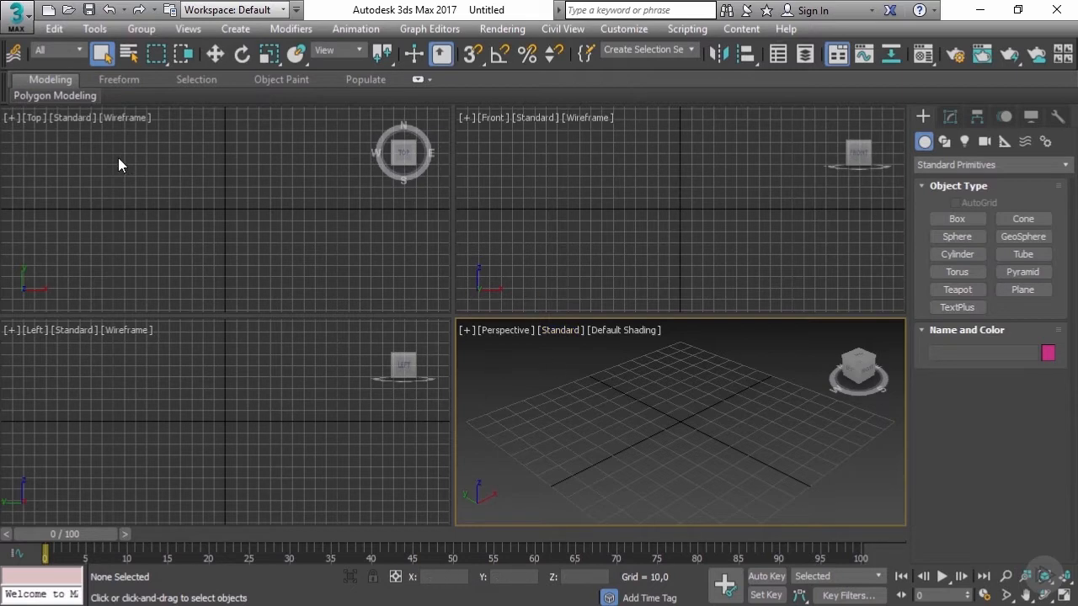
{"action": "mouse_move", "coordinate": [556, 402]}
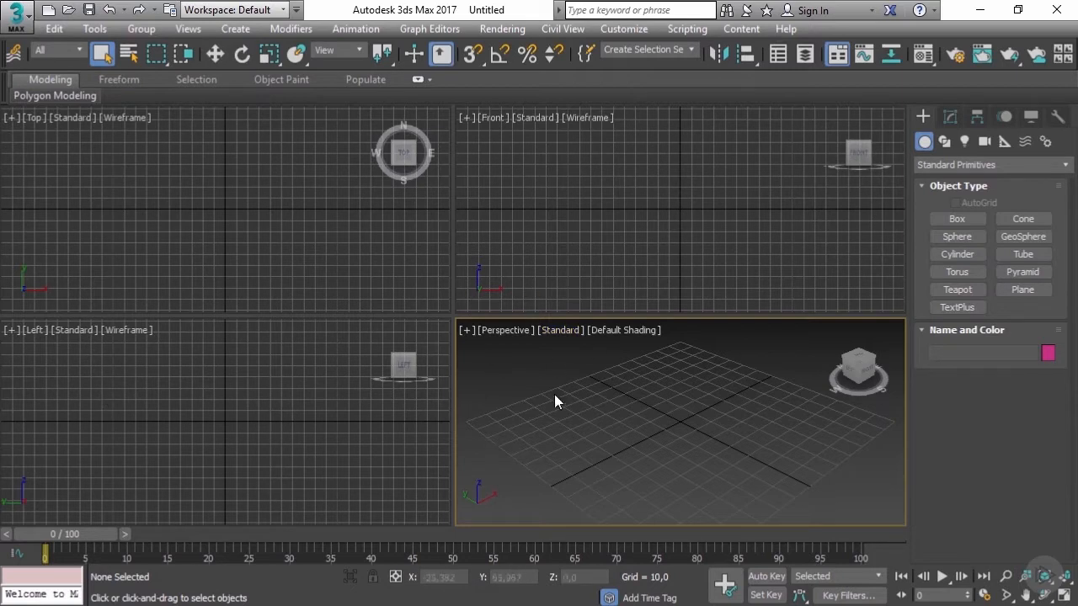
{"action": "mouse_move", "coordinate": [600, 413]}
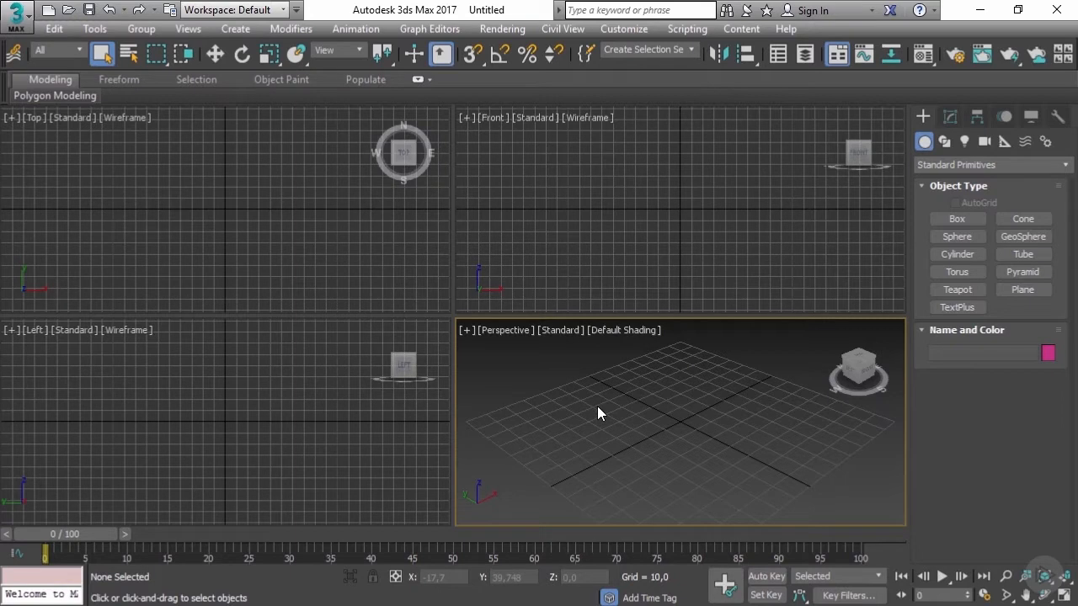
{"action": "mouse_move", "coordinate": [562, 385]}
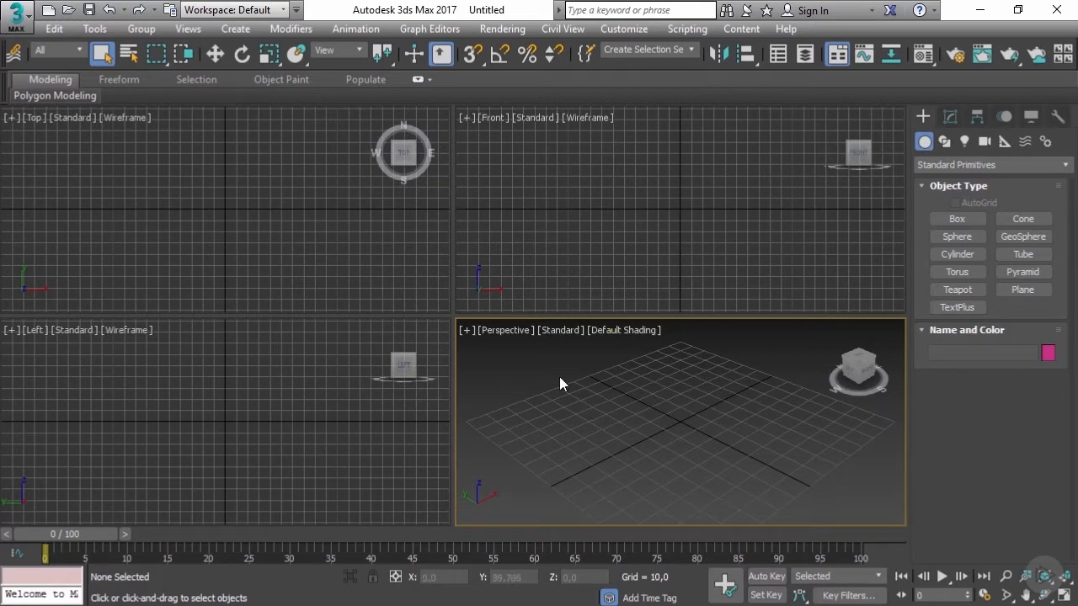
{"action": "mouse_move", "coordinate": [567, 414]}
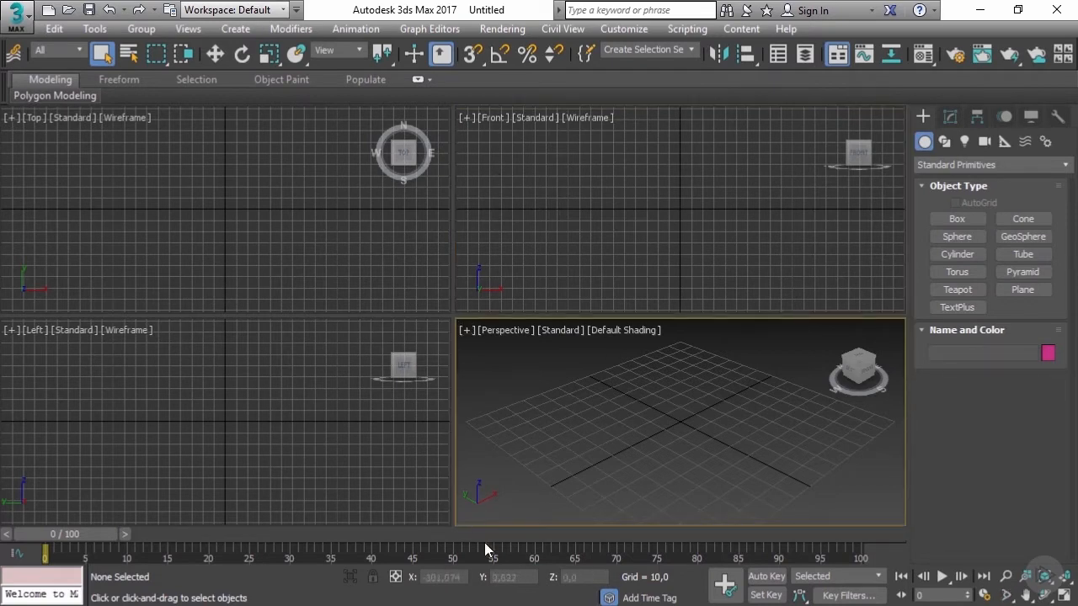
{"action": "mouse_move", "coordinate": [579, 431]}
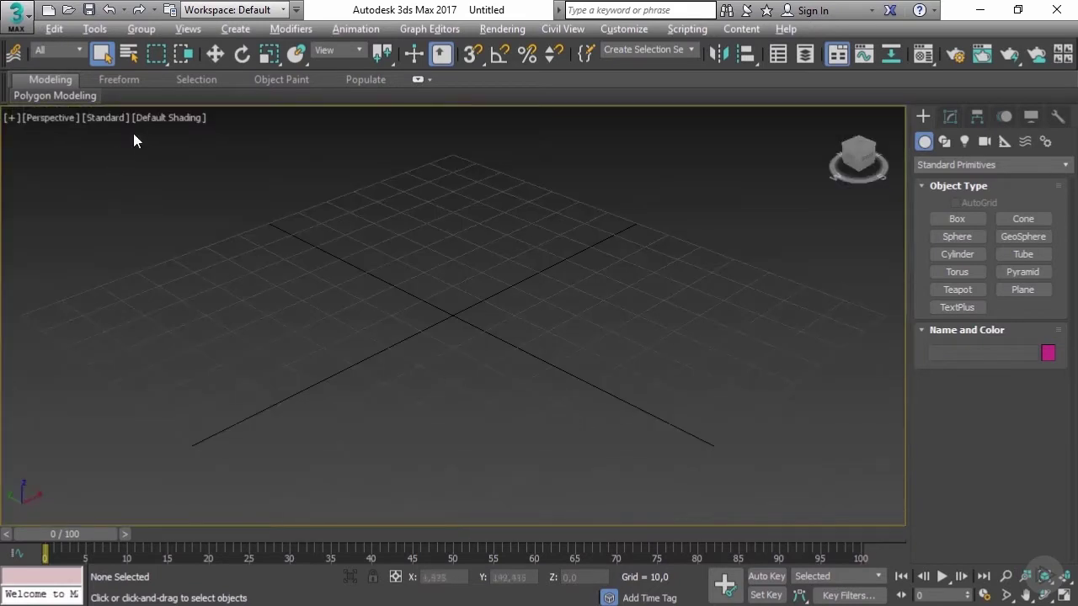
{"action": "mouse_move", "coordinate": [510, 281]}
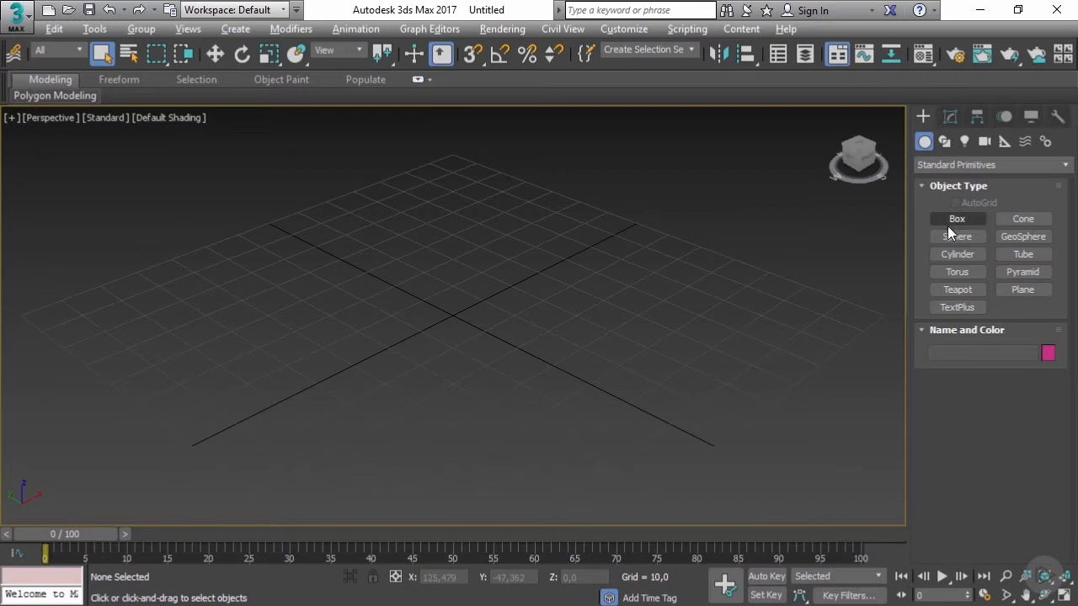
{"action": "mouse_move", "coordinate": [939, 265]}
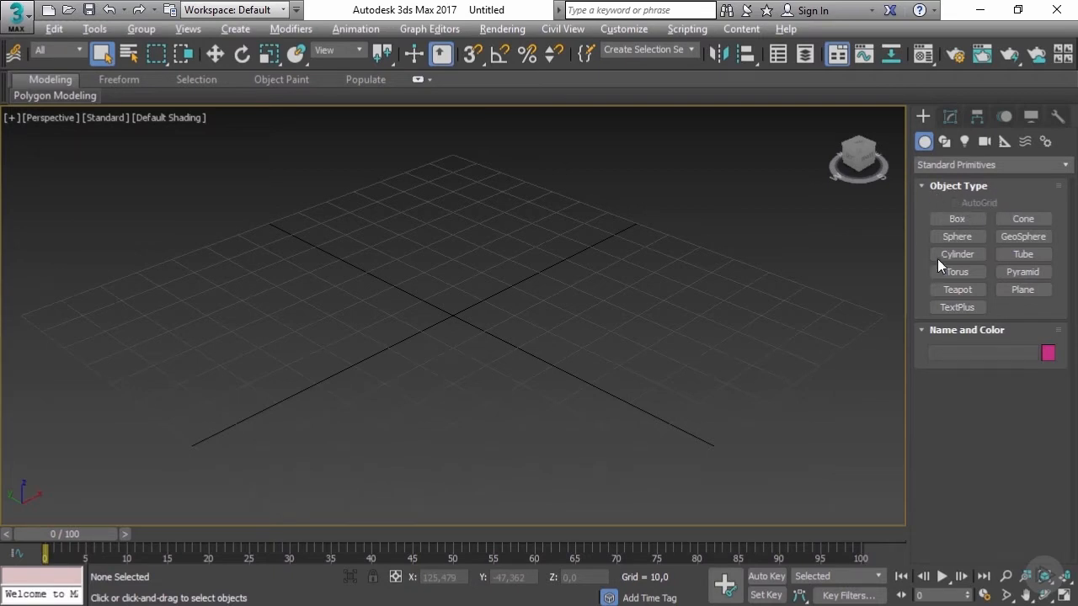
{"action": "mouse_move", "coordinate": [1022, 219]}
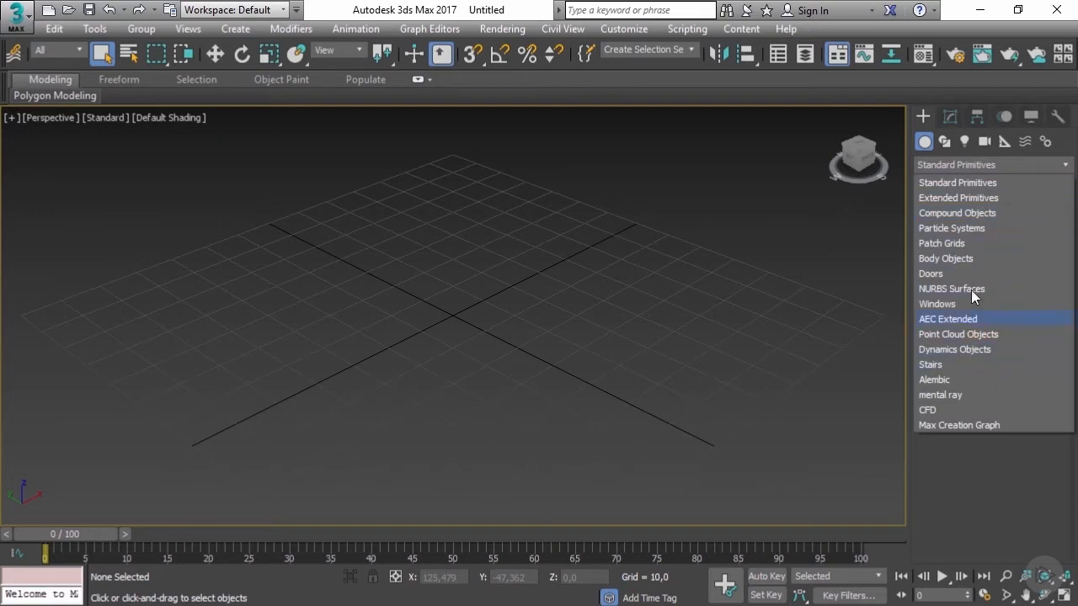
{"action": "mouse_move", "coordinate": [972, 259]}
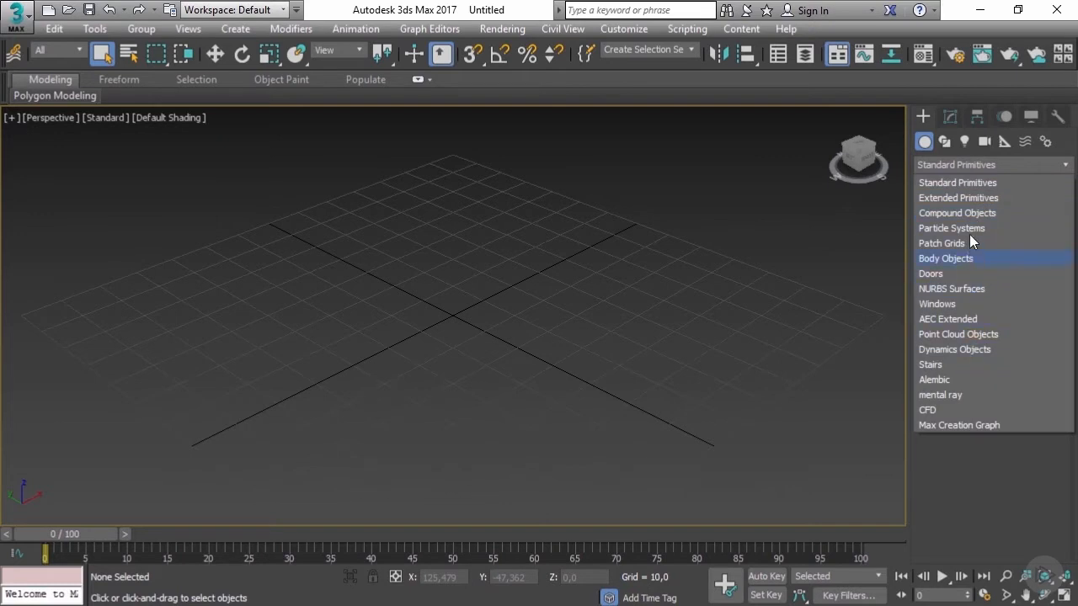
- Keep Standard Primitives as the Create panel category for the maximized Perspective view
{"action": "left_click", "coordinate": [957, 182]}
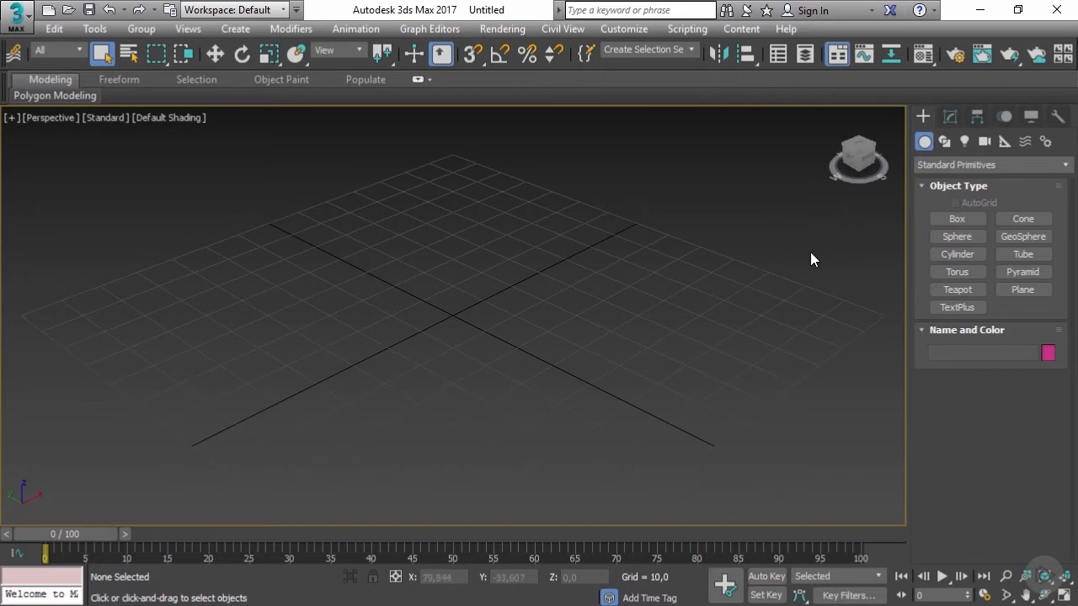
{"action": "mouse_move", "coordinate": [660, 311]}
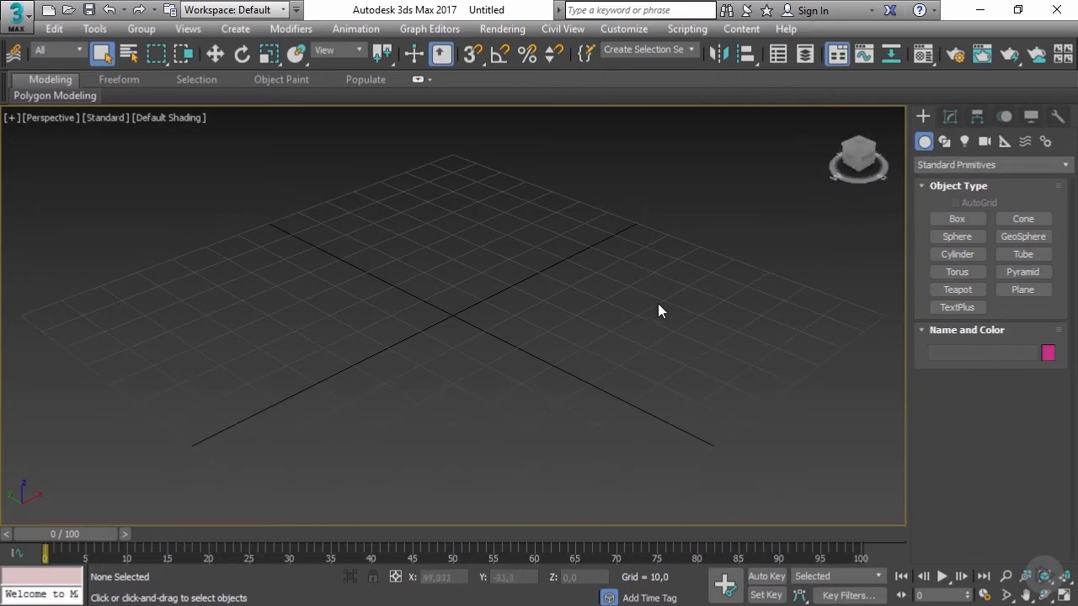
{"action": "mouse_move", "coordinate": [722, 290]}
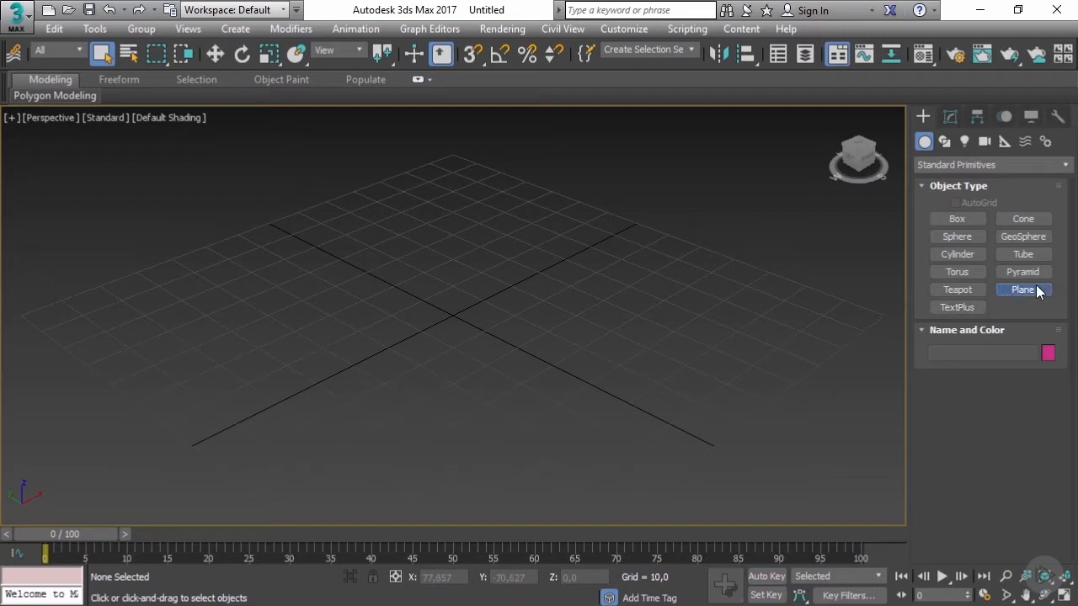
- Draw Plane001 across the grid centre and edit a value in its Parameters rollout
{"action": "left_click", "coordinate": [1023, 289]}
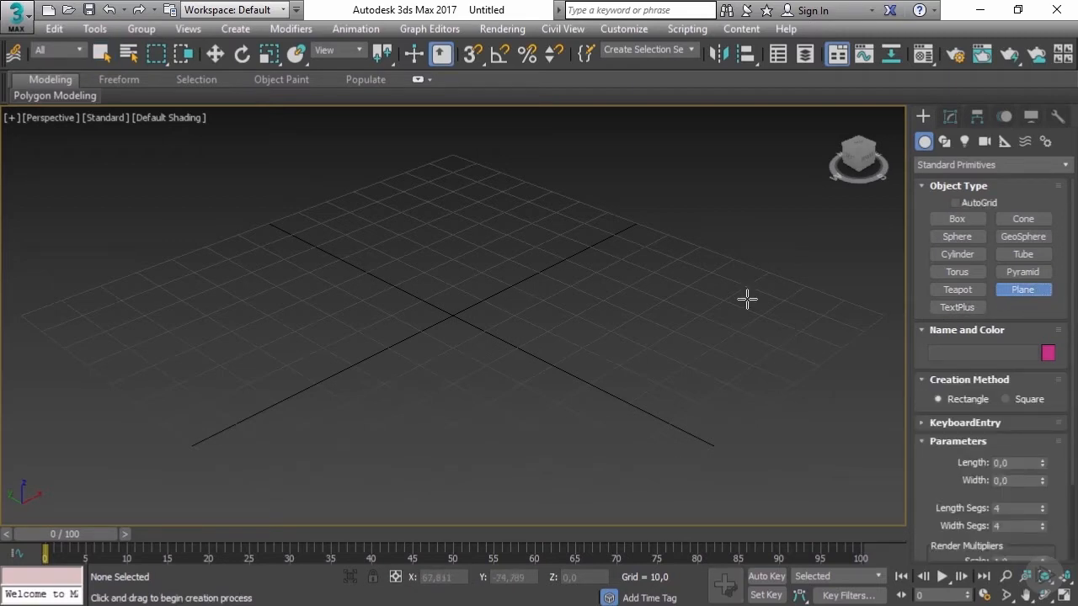
{"action": "left_click_drag", "start_coordinate": [358, 198], "coordinate": [425, 253]}
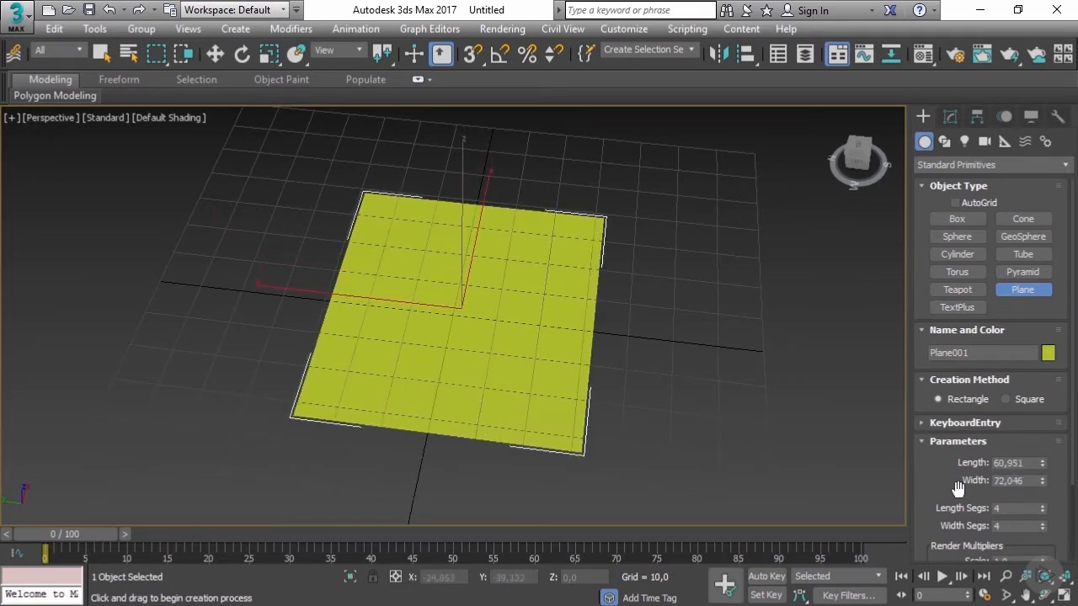
{"action": "scroll", "scroll_direction": "down", "scroll_amount": 3}
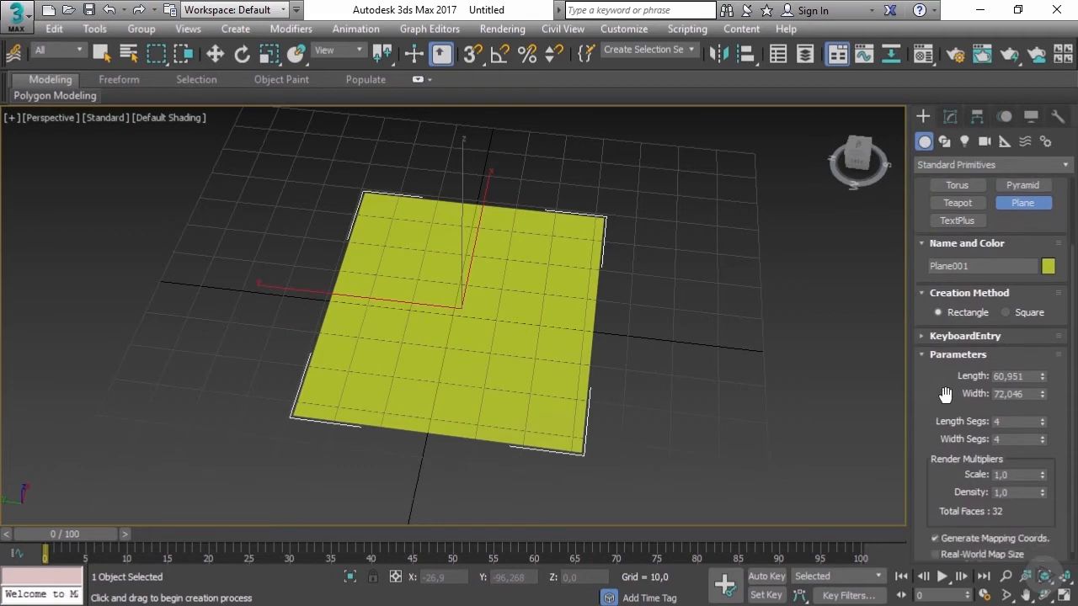
{"action": "mouse_move", "coordinate": [1021, 419]}
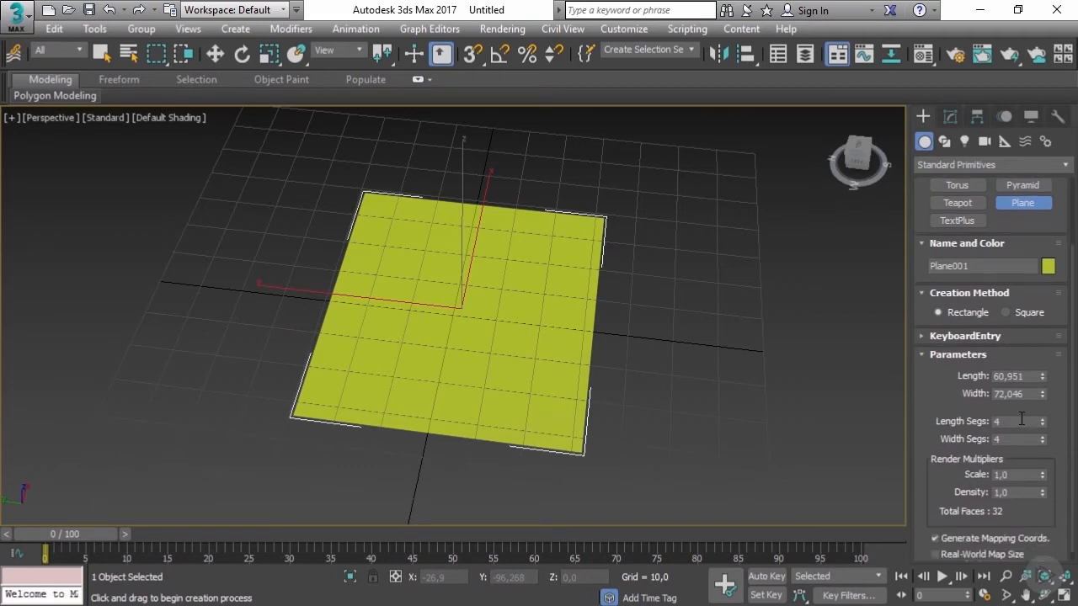
{"action": "triple_click", "coordinate": [1015, 421]}
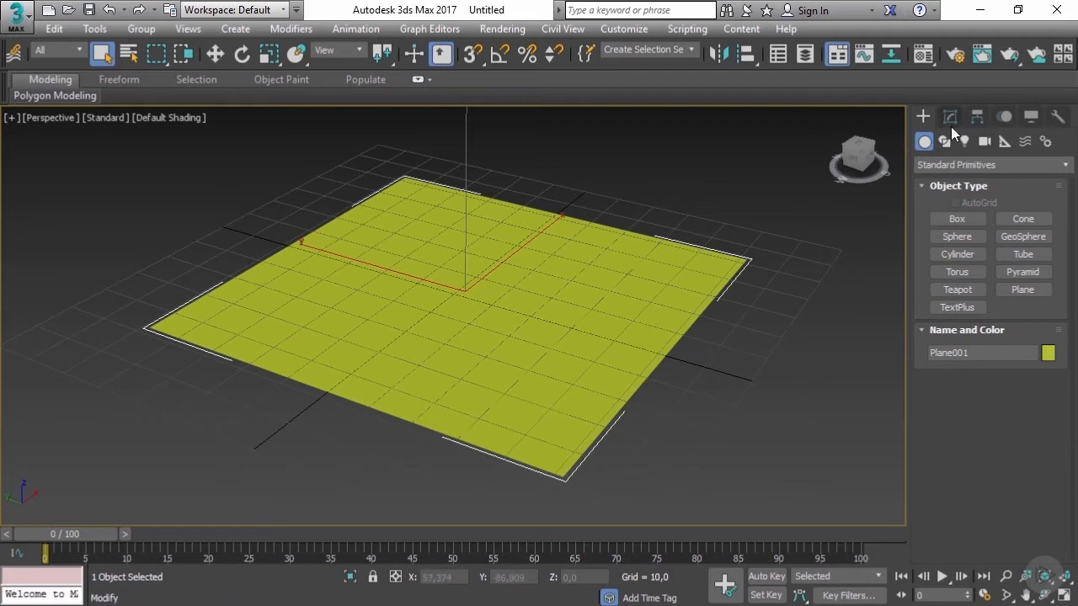
{"action": "mouse_move", "coordinate": [727, 379]}
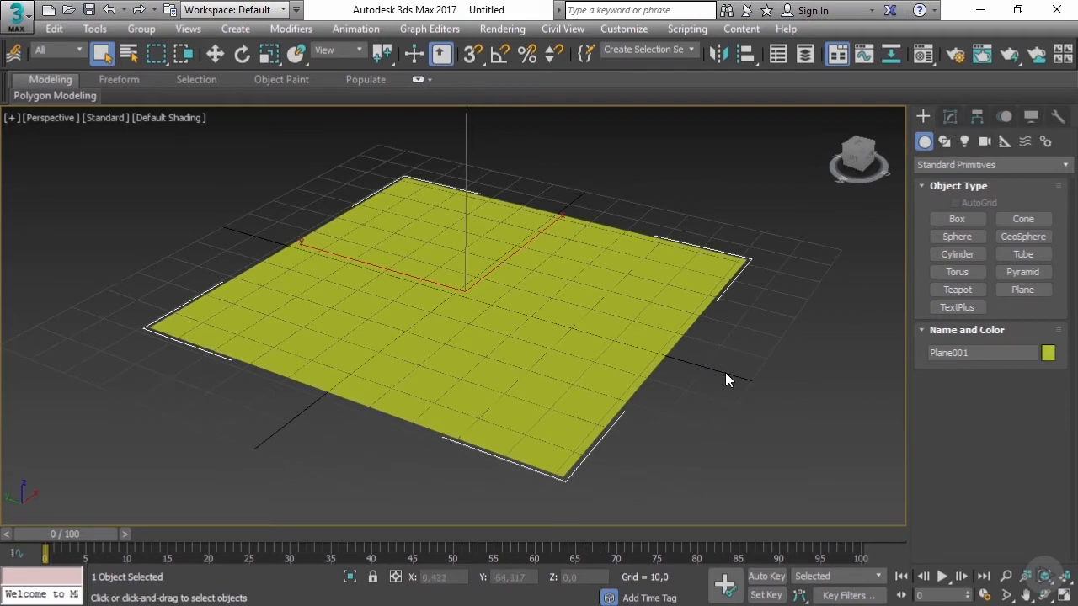
- Deselect the plane by clicking empty viewport space so the grid can be hidden
{"action": "left_click", "coordinate": [720, 375]}
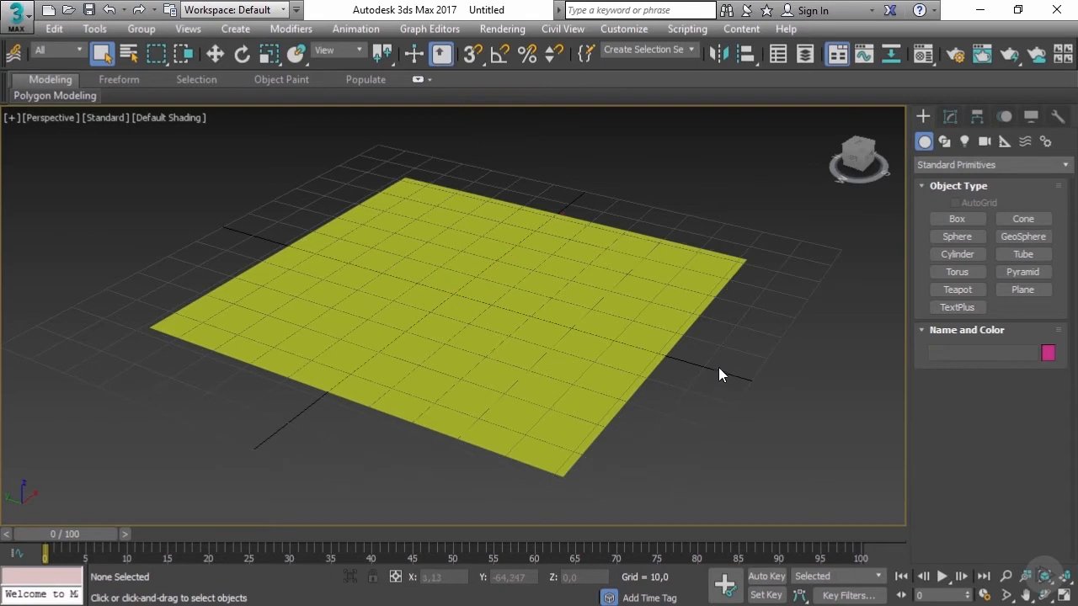
{"action": "mouse_move", "coordinate": [598, 394]}
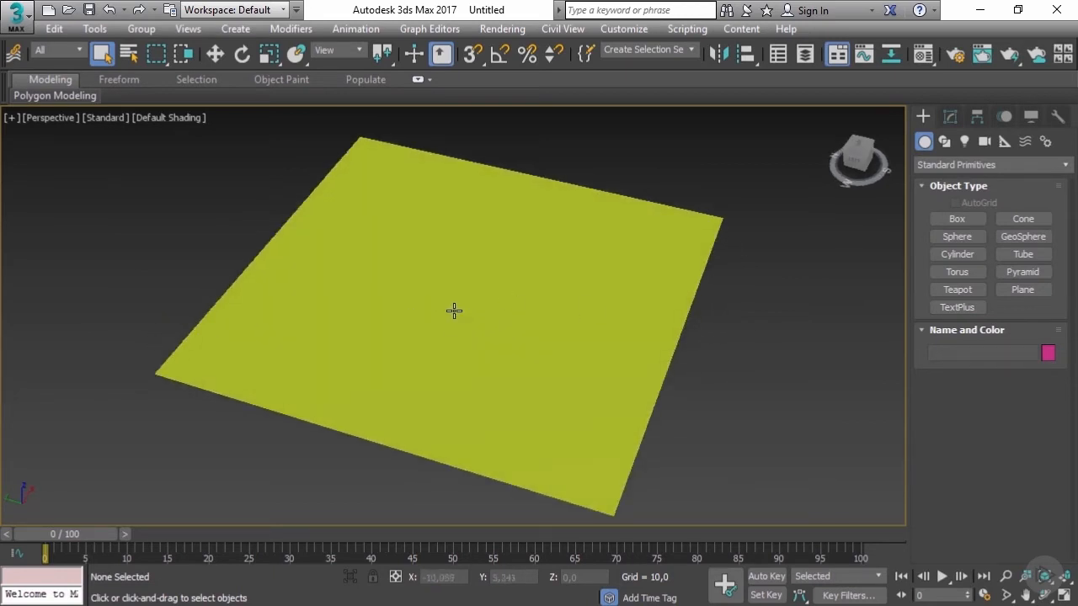
{"action": "mouse_move", "coordinate": [521, 293]}
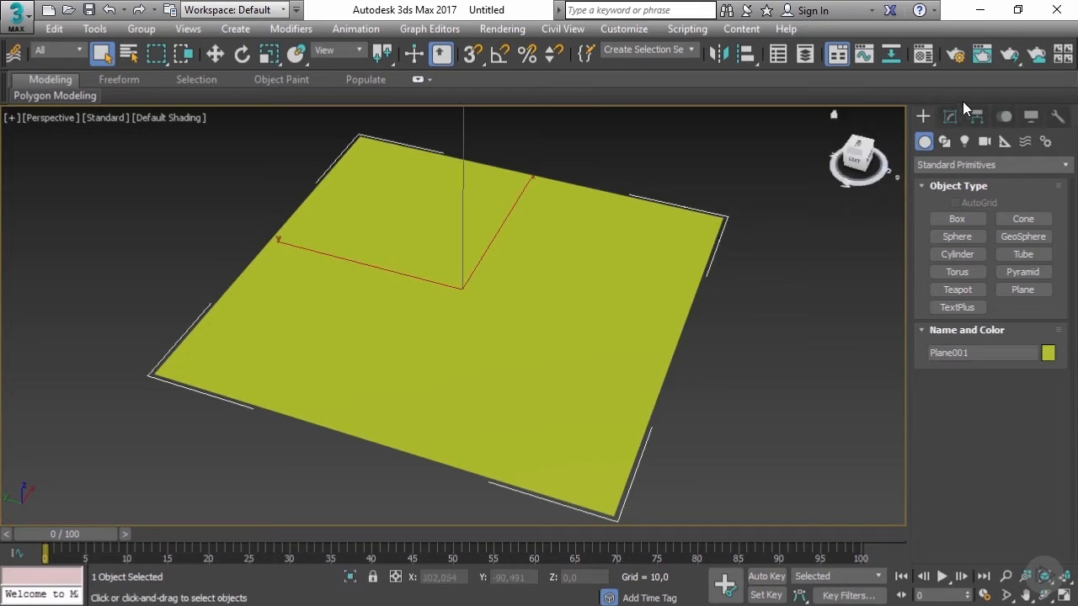
- Show Plane001's parameters in the Modify panel: 100 by 100, one segment each
{"action": "left_click", "coordinate": [949, 117]}
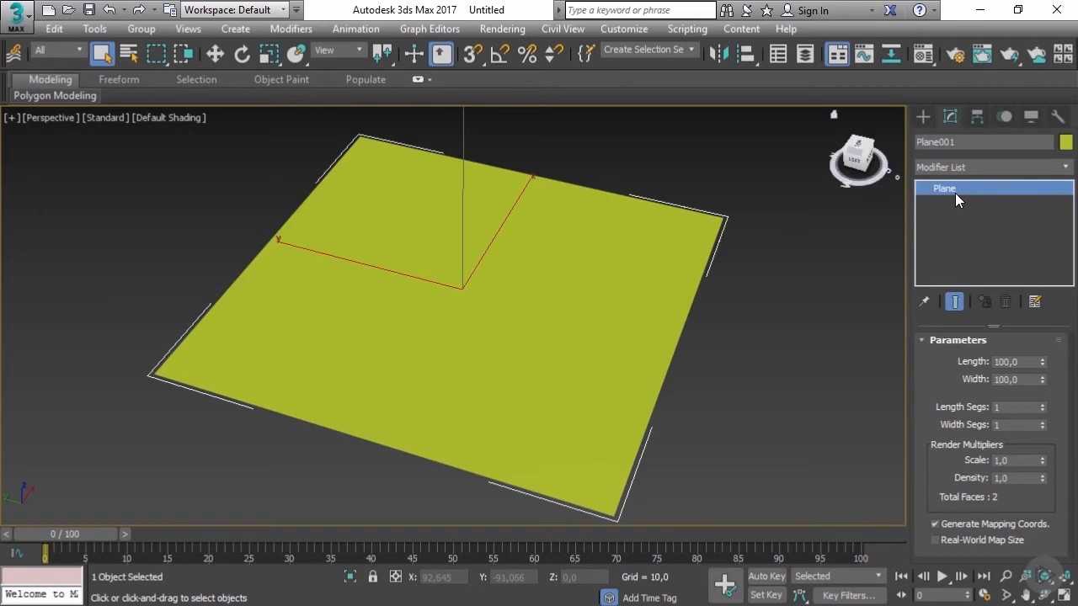
{"action": "mouse_move", "coordinate": [952, 211]}
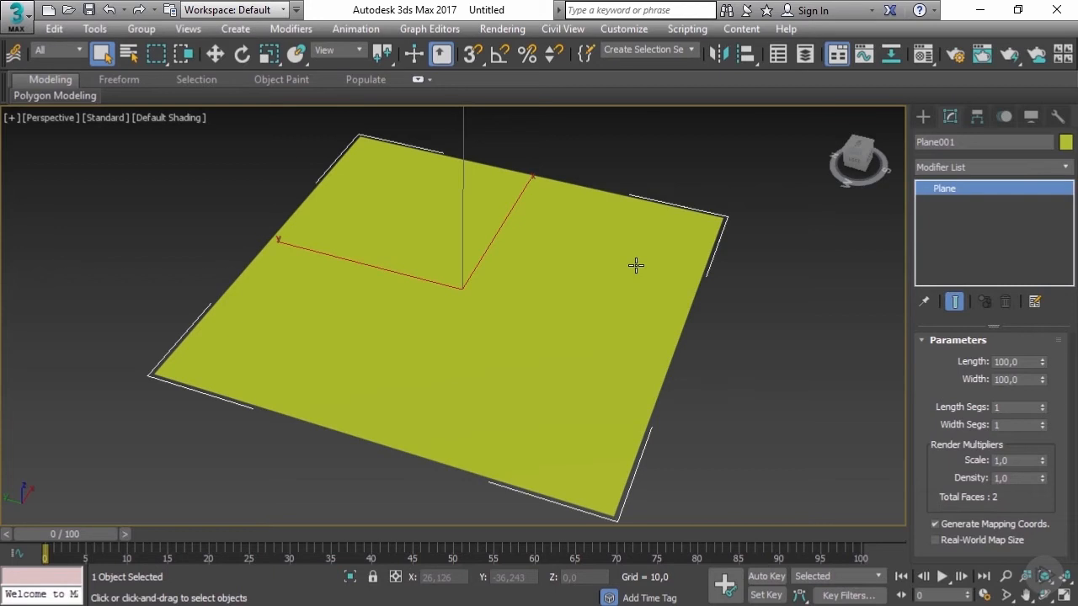
- Convert Plane001 to Editable Poly via the quad menu's Convert To option
{"action": "right_click", "coordinate": [635, 266]}
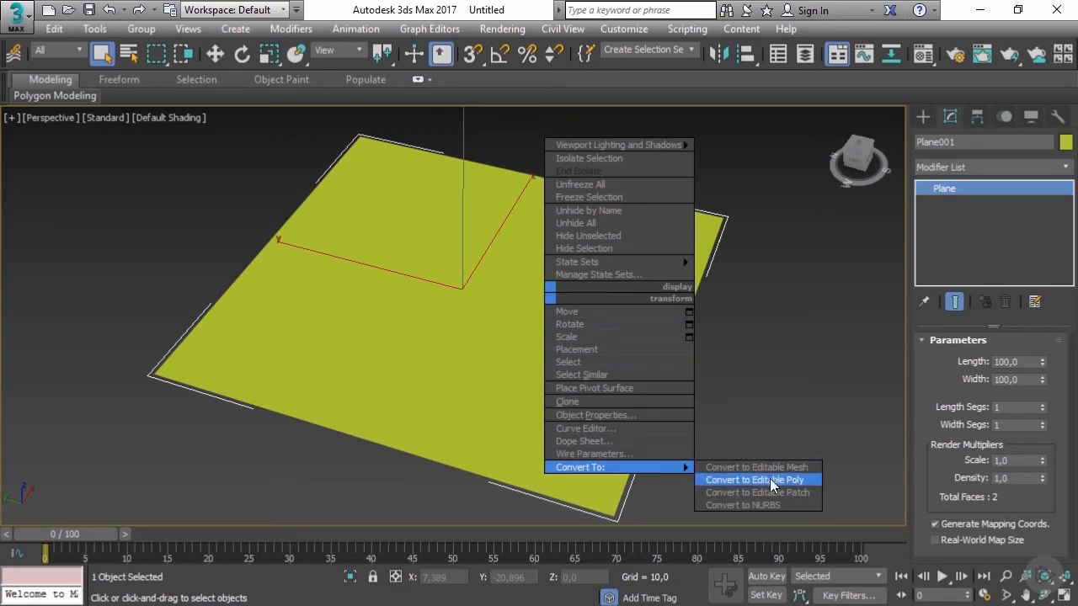
{"action": "mouse_move", "coordinate": [756, 493]}
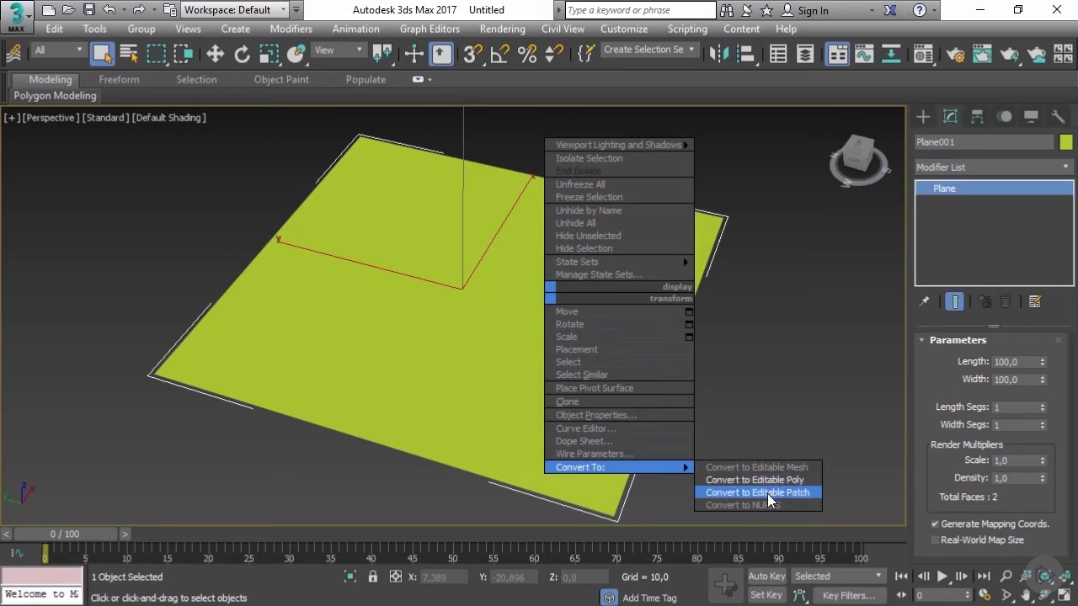
{"action": "mouse_move", "coordinate": [755, 504]}
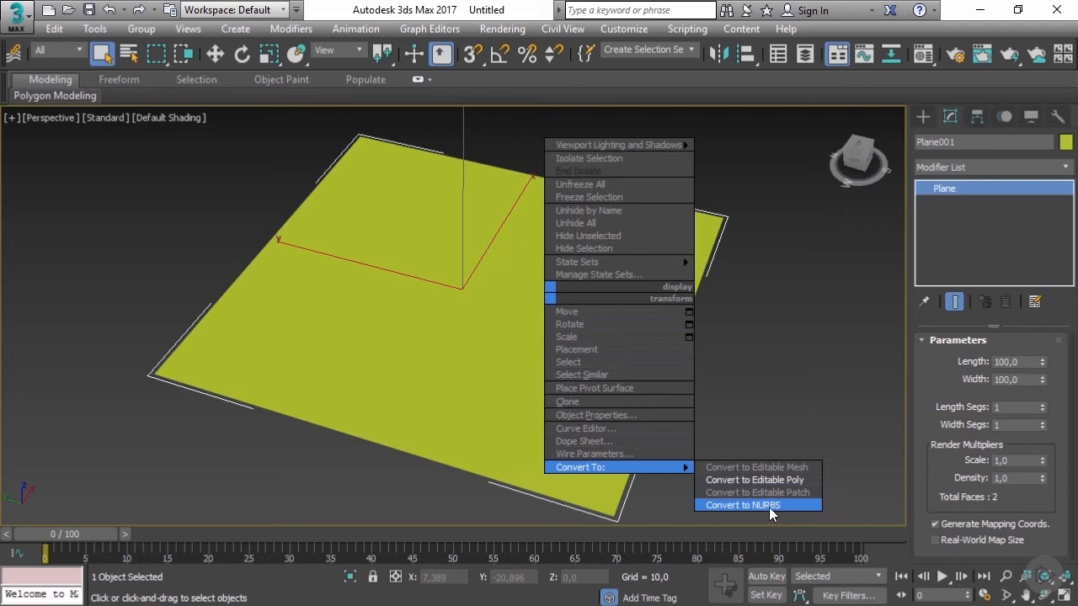
{"action": "mouse_move", "coordinate": [767, 480]}
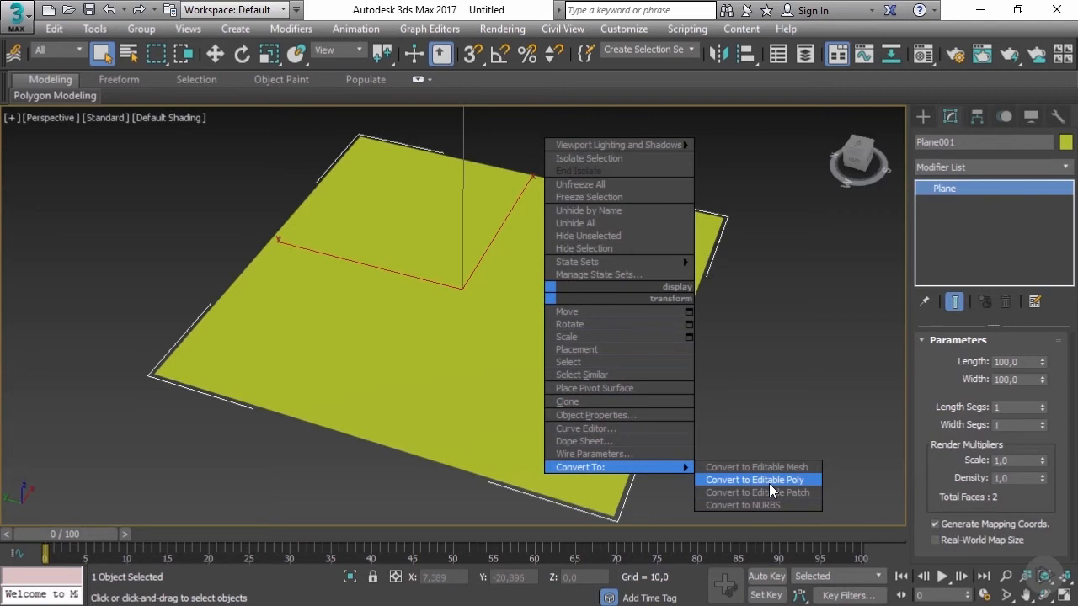
{"action": "left_click", "coordinate": [754, 480]}
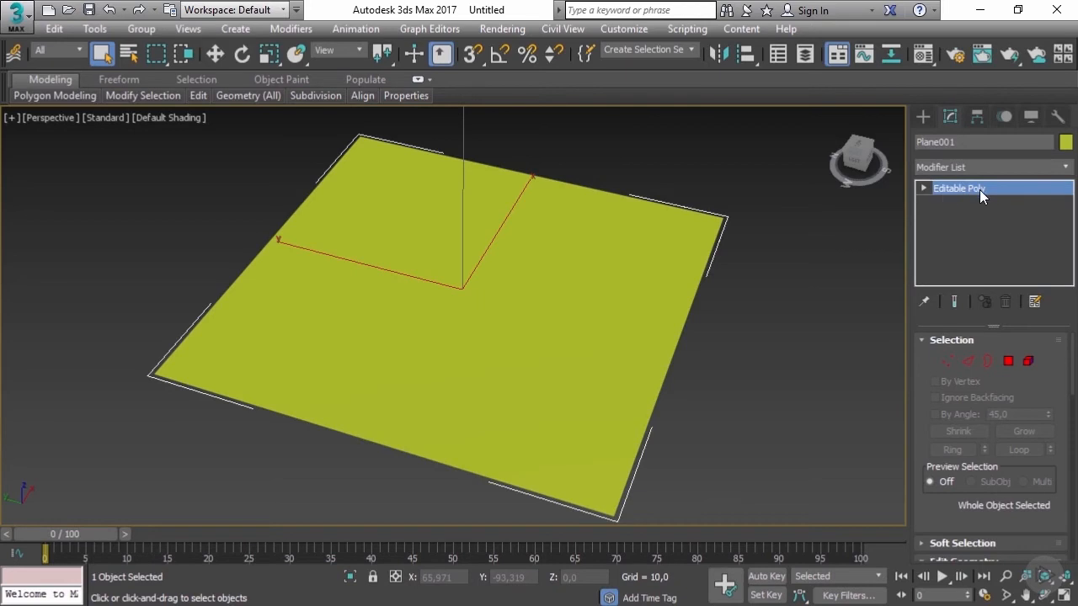
{"action": "mouse_move", "coordinate": [947, 183]}
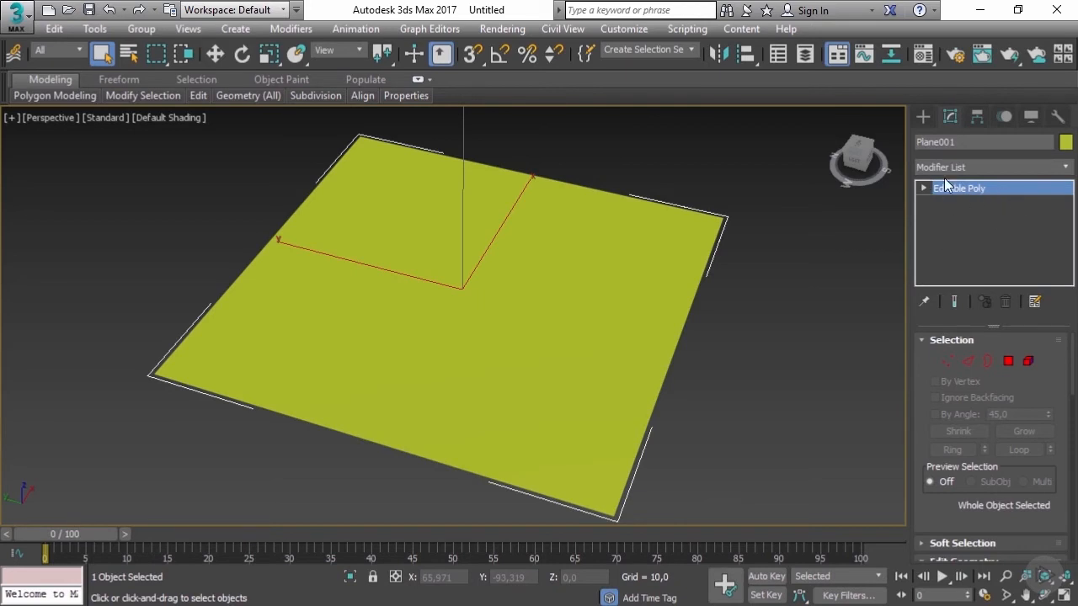
{"action": "mouse_move", "coordinate": [977, 219]}
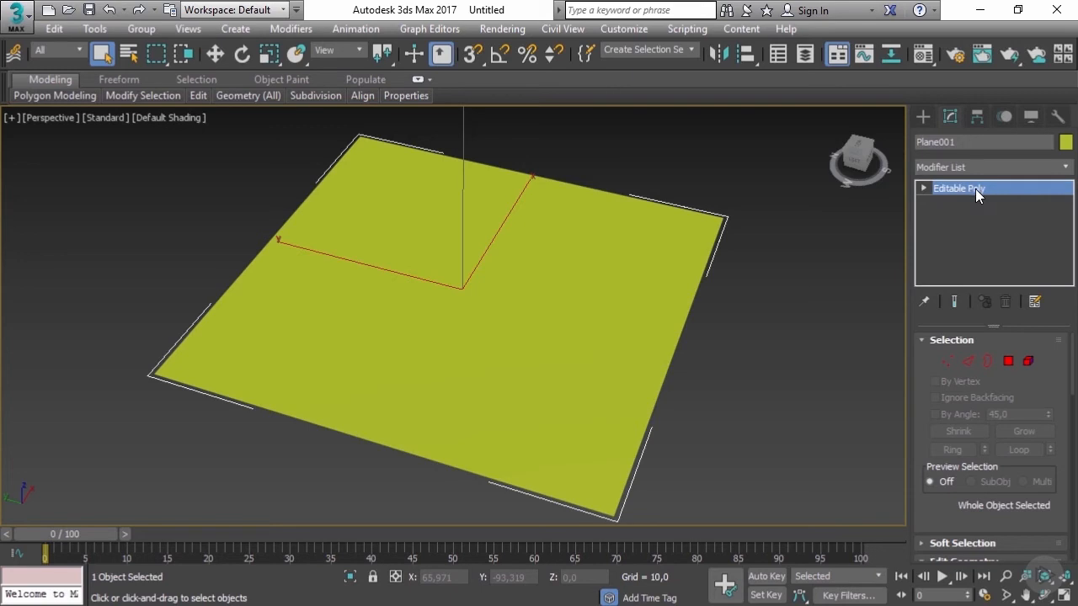
{"action": "mouse_move", "coordinate": [955, 268]}
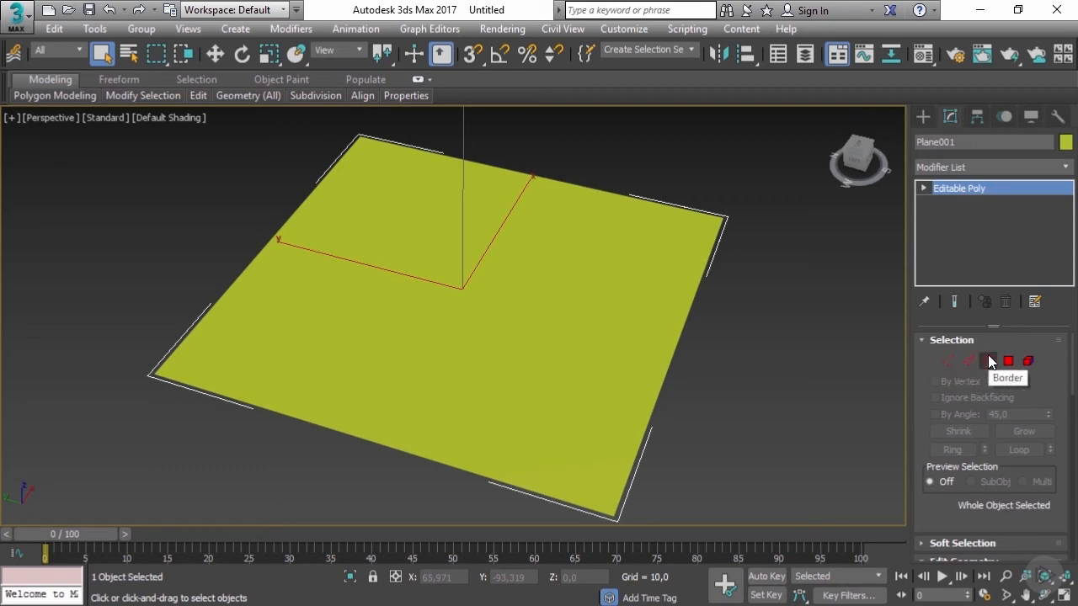
{"action": "mouse_move", "coordinate": [1018, 361]}
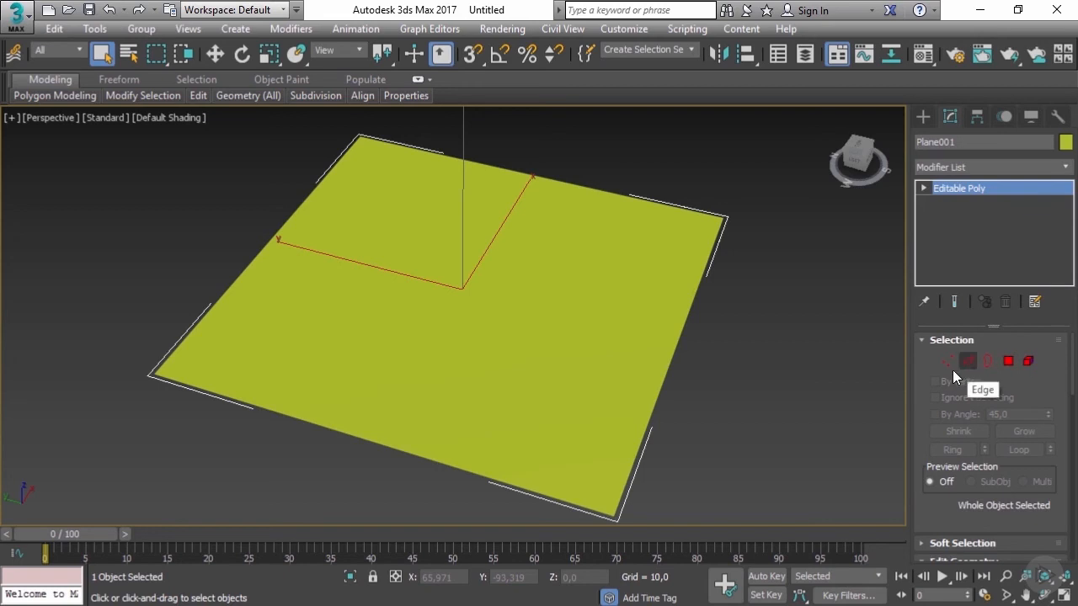
{"action": "mouse_move", "coordinate": [948, 361]}
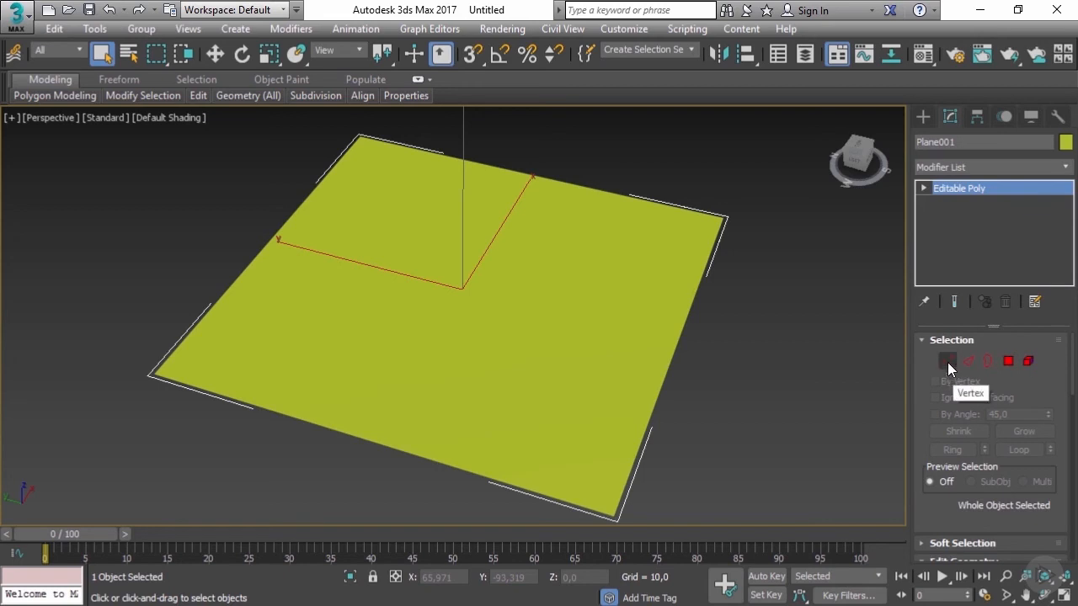